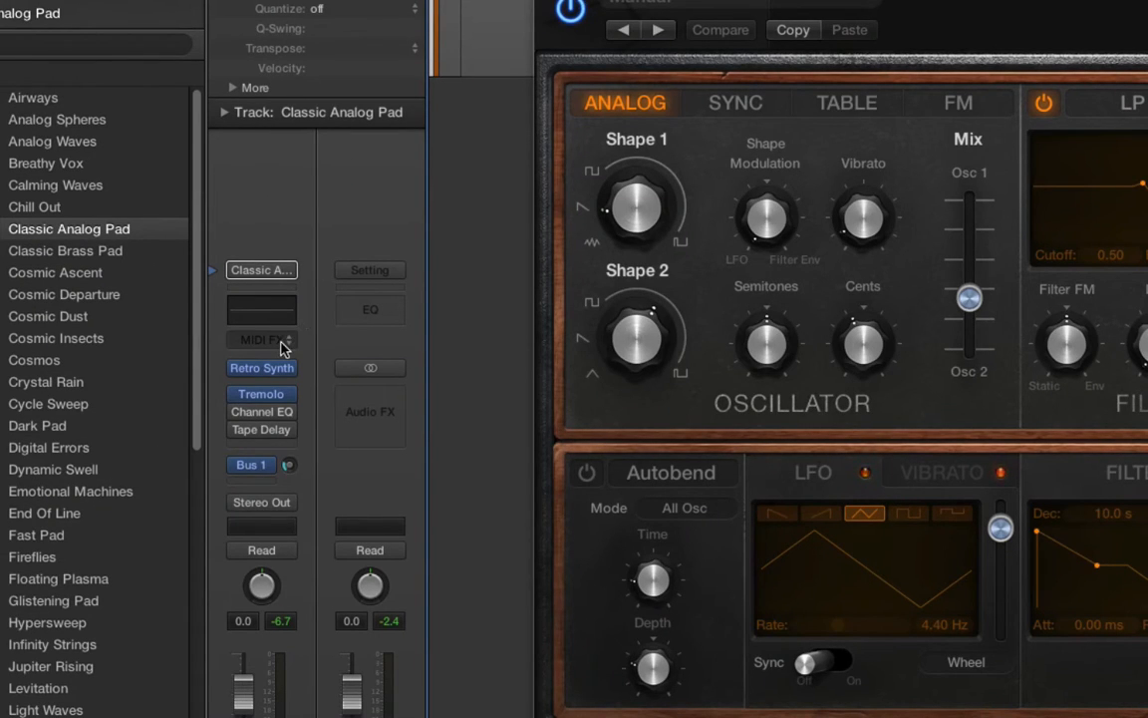
Insert a Chord Trigger MIDI effect in the Classic Analog Pad's MIDI FX slot.
left_click(261, 339)
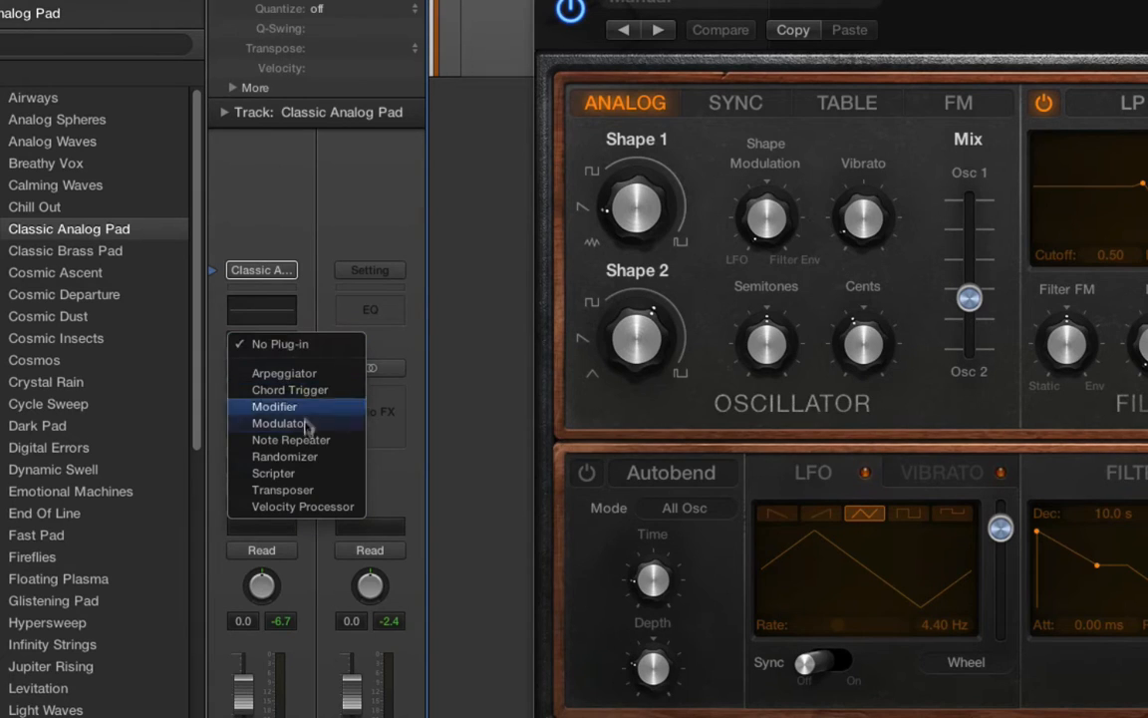
mouse_move(307, 457)
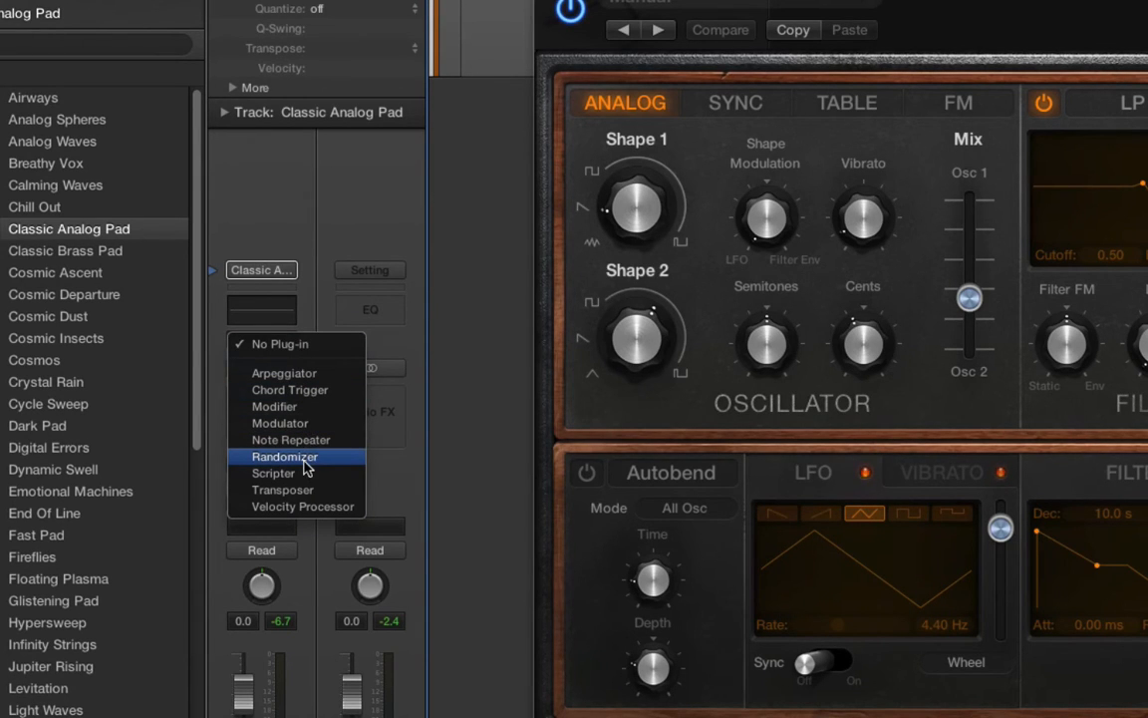
mouse_move(291, 389)
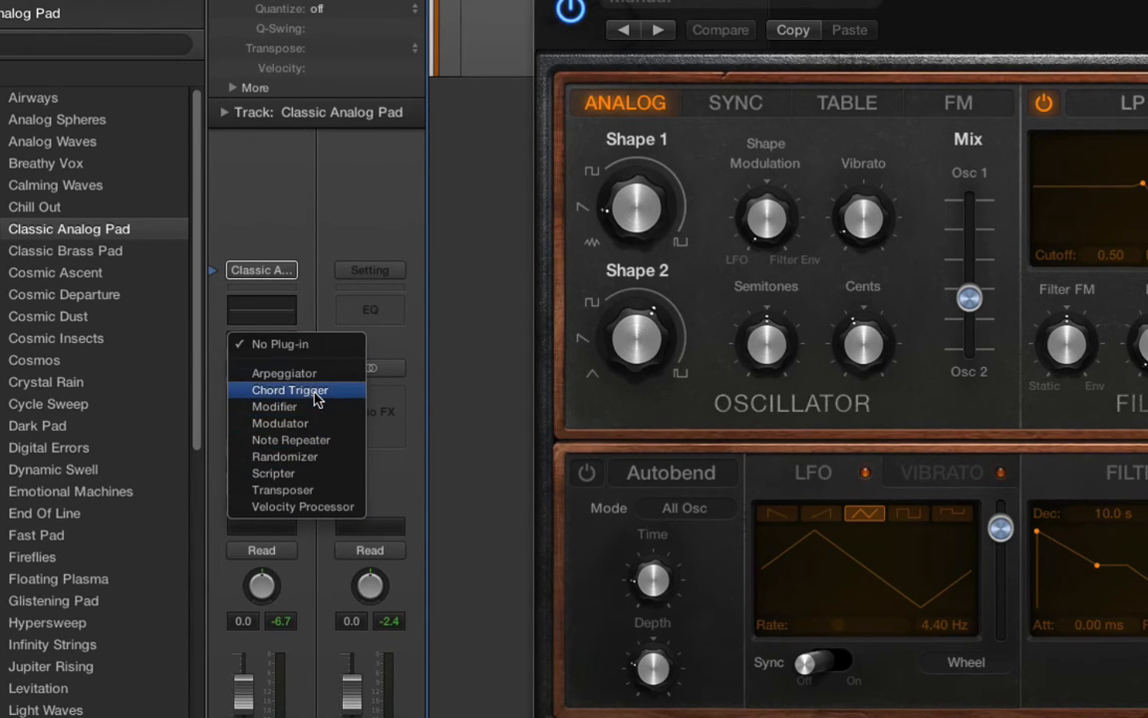
left_click(291, 389)
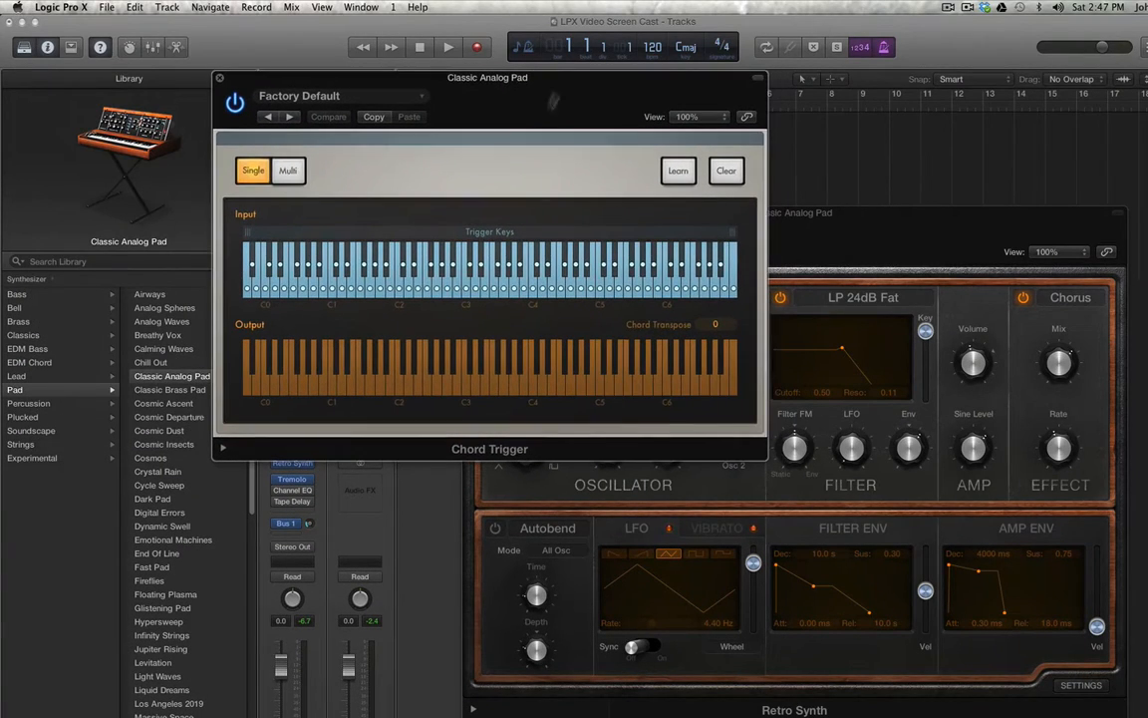
mouse_move(515, 207)
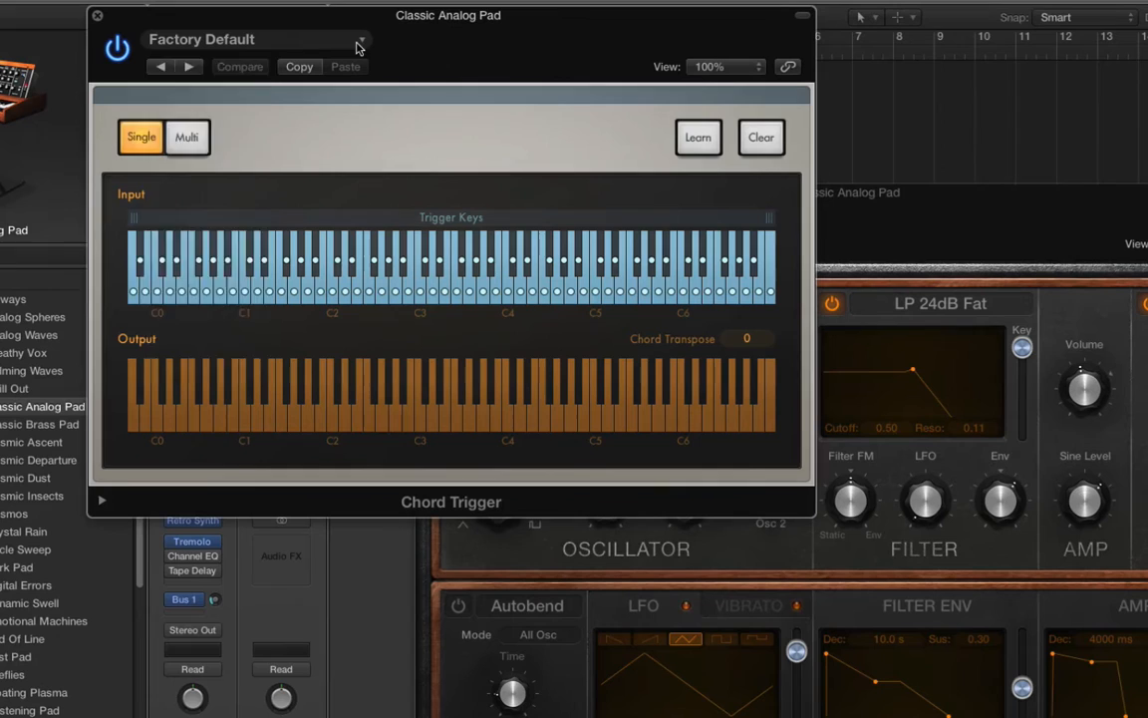
Load the Sus4, 7, 9 extended-harmony preset in Chord Trigger.
left_click(358, 40)
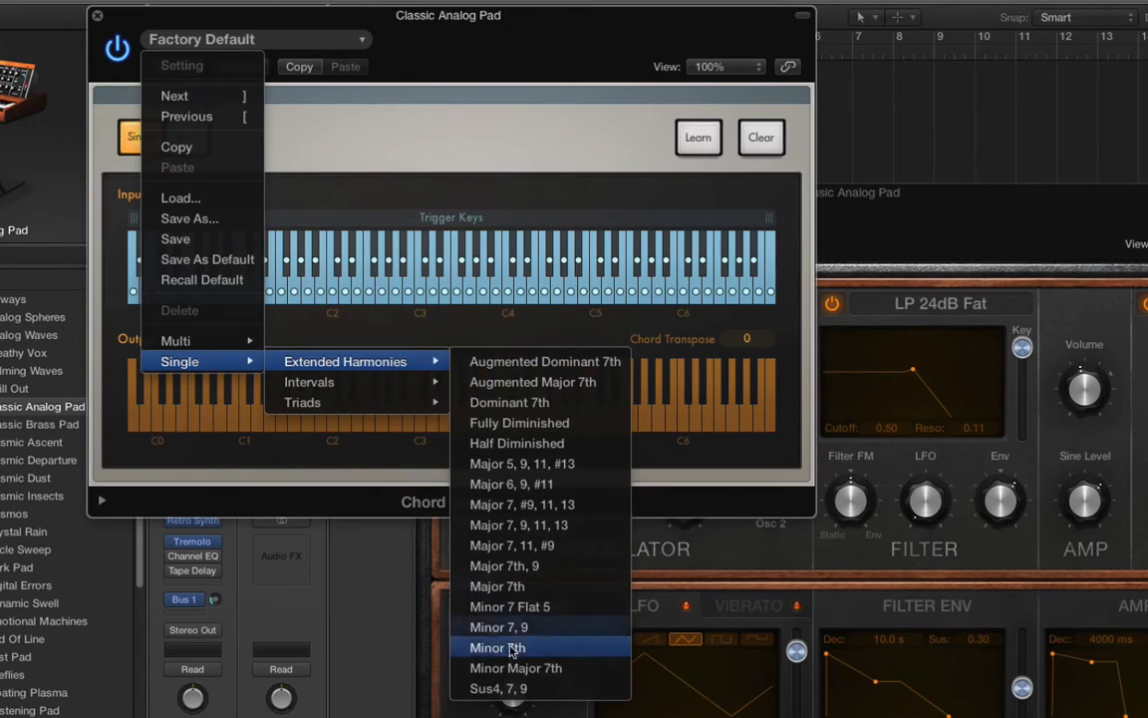
left_click(498, 688)
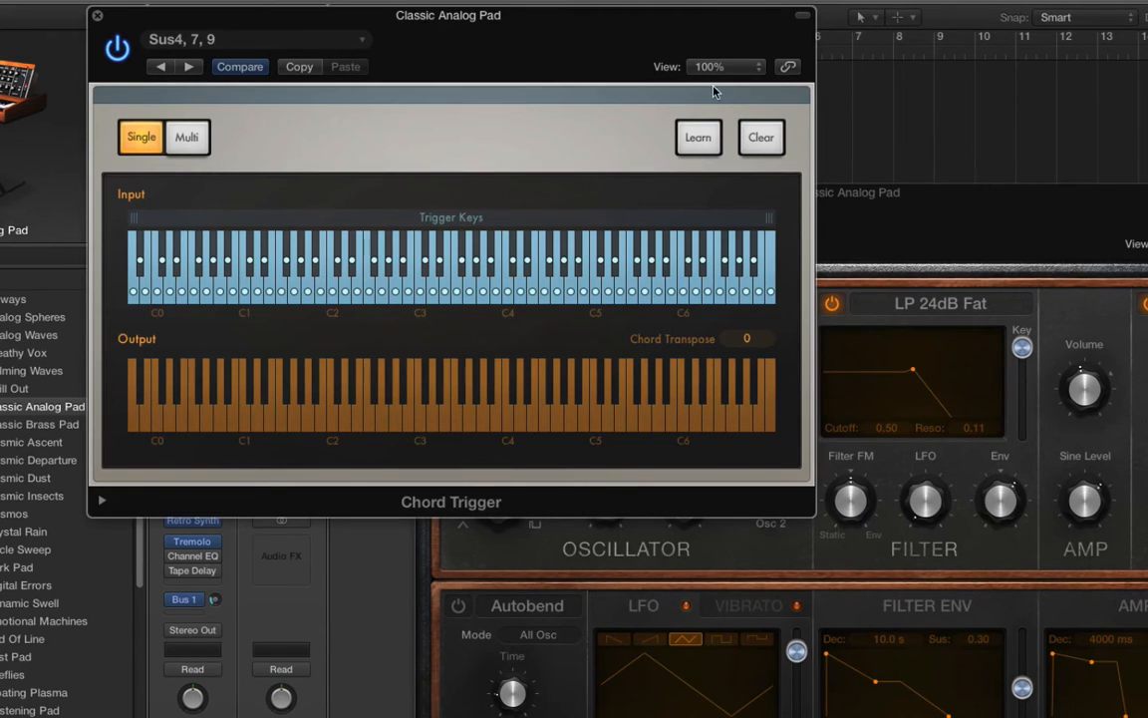
left_click(698, 135)
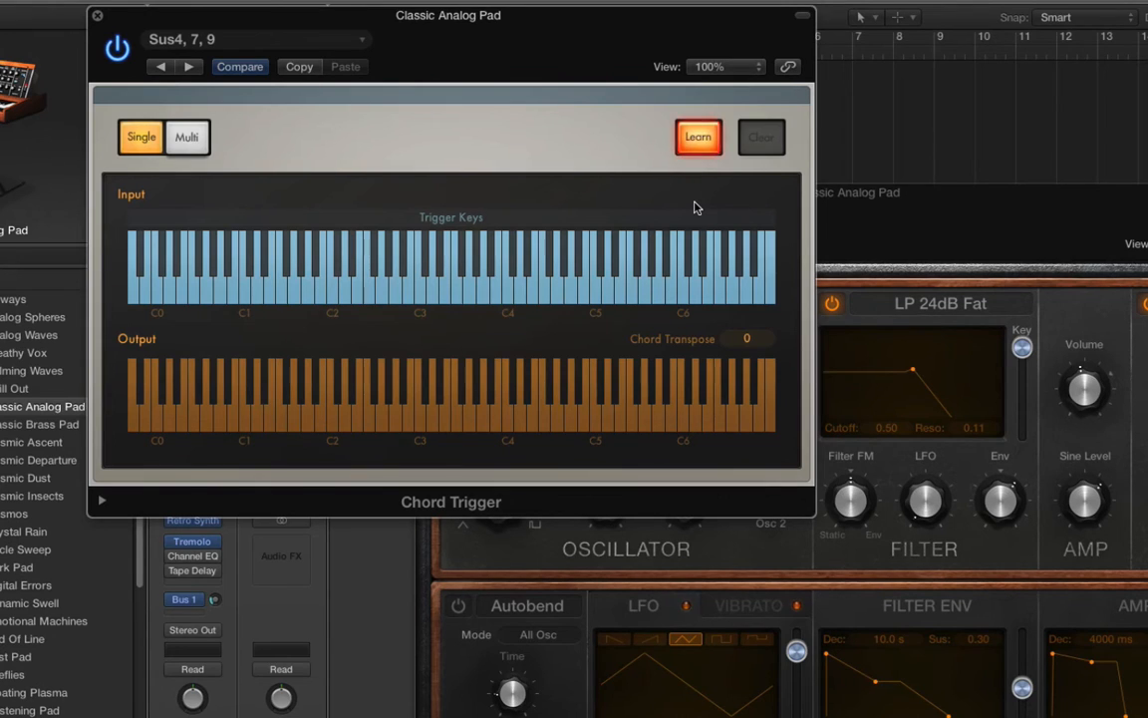
left_click(698, 136)
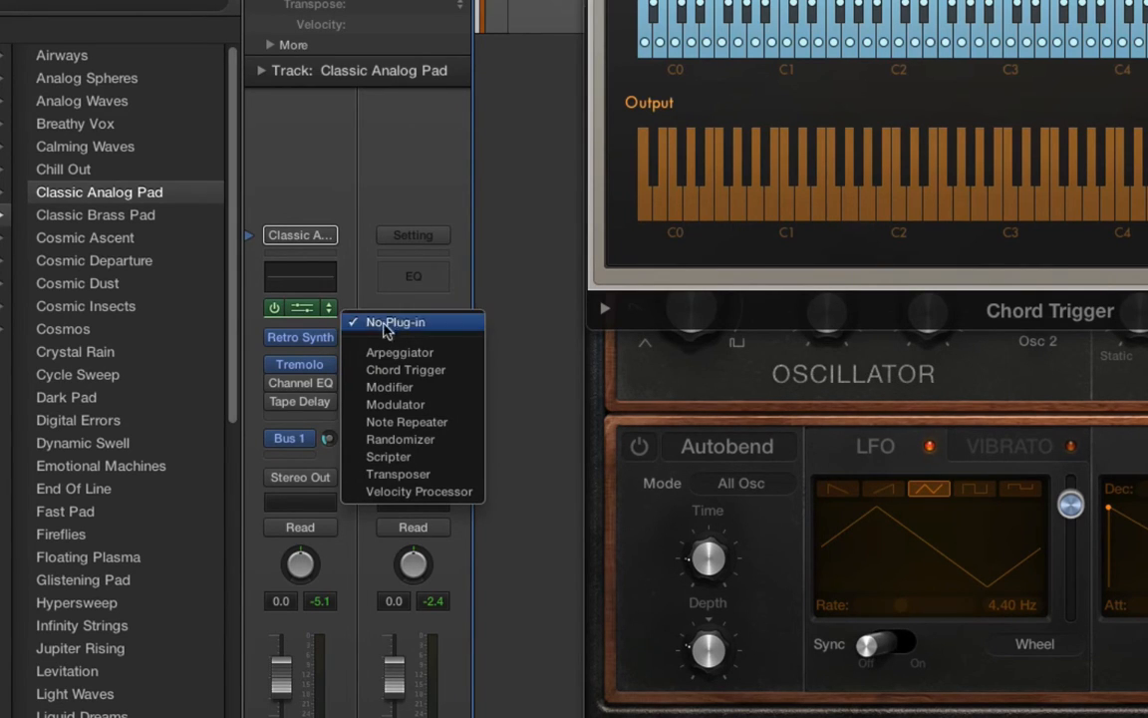
mouse_move(395, 403)
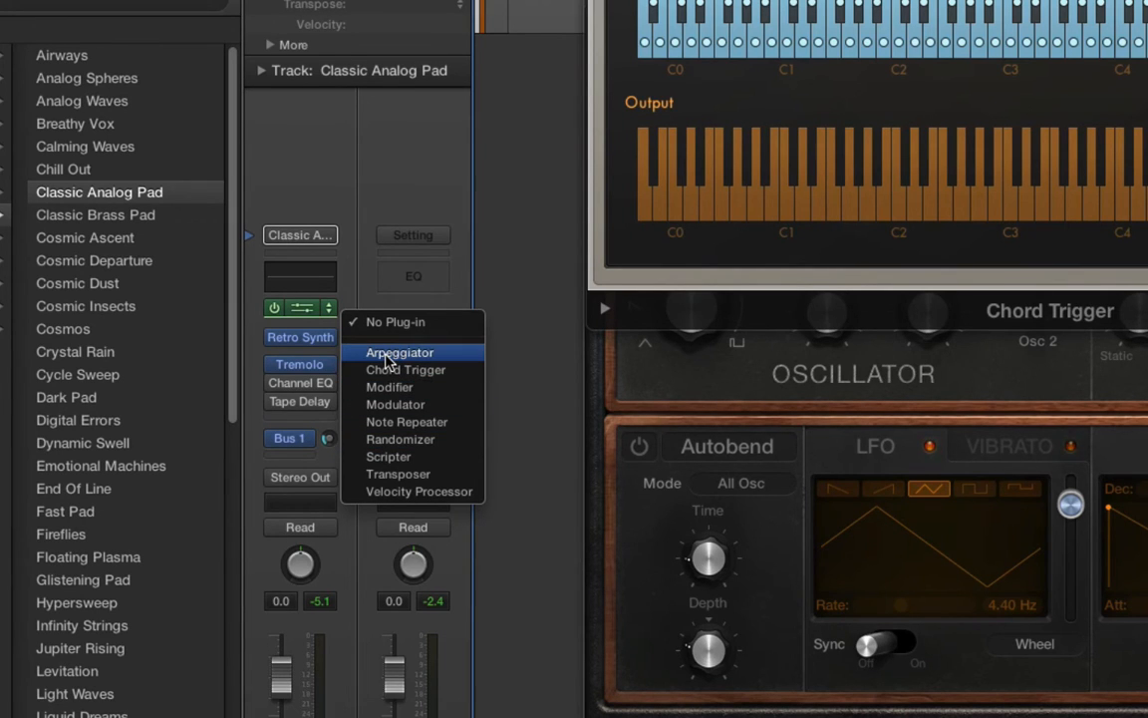
Add an Arpeggiator in the MIDI FX slot after Chord Trigger.
left_click(399, 351)
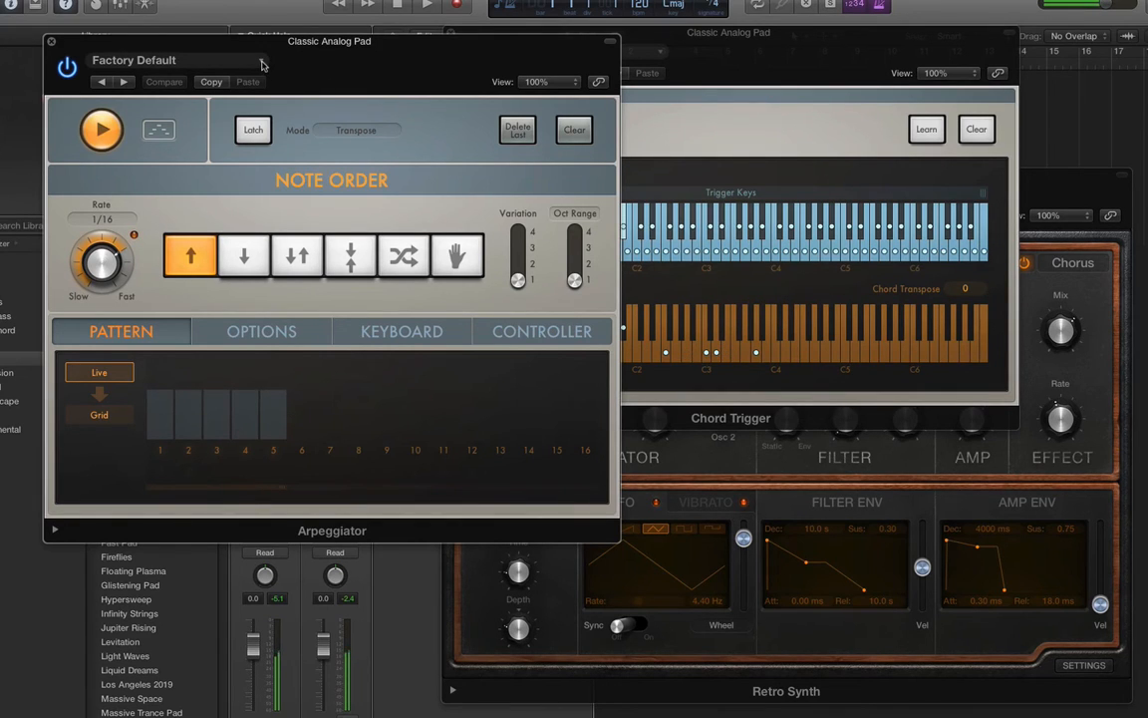
Load the Simple Chord Groove 01 preset in the Arpeggiator.
left_click(179, 60)
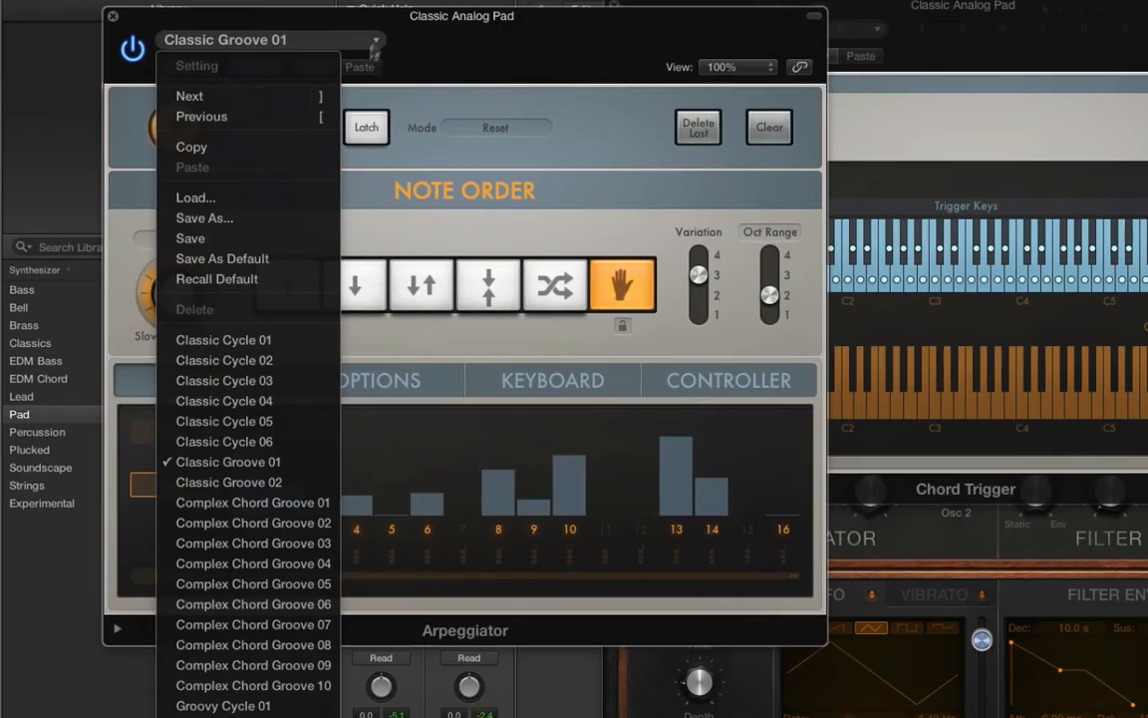
scroll("down", 3)
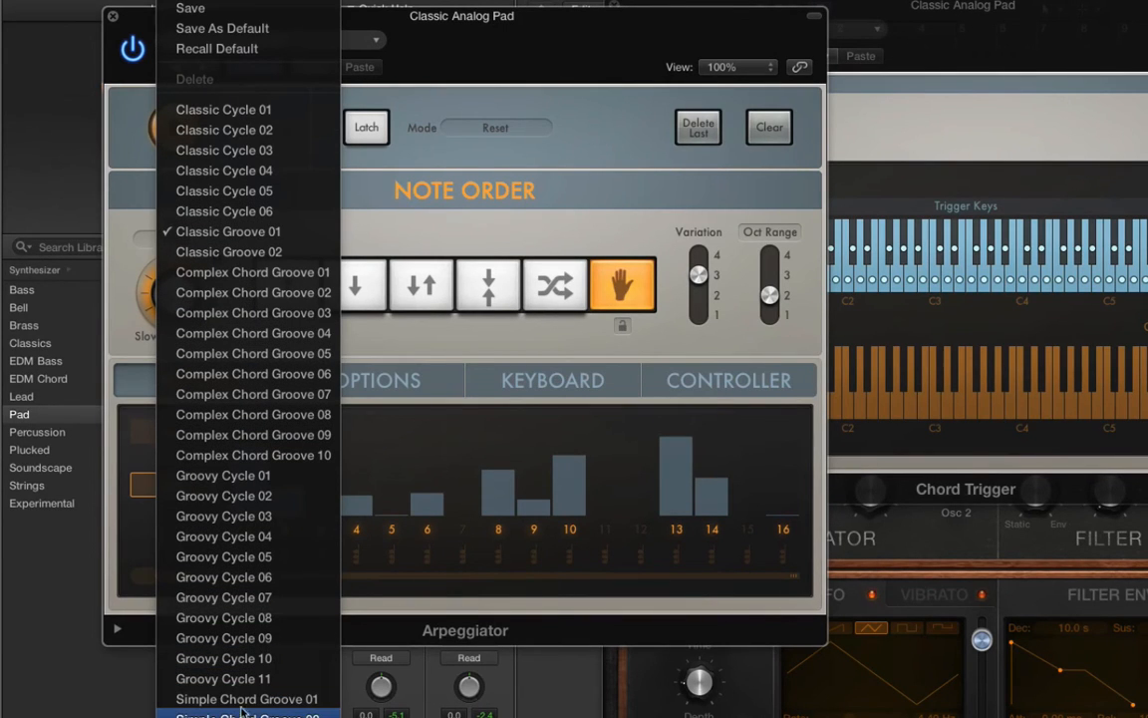
left_click(247, 697)
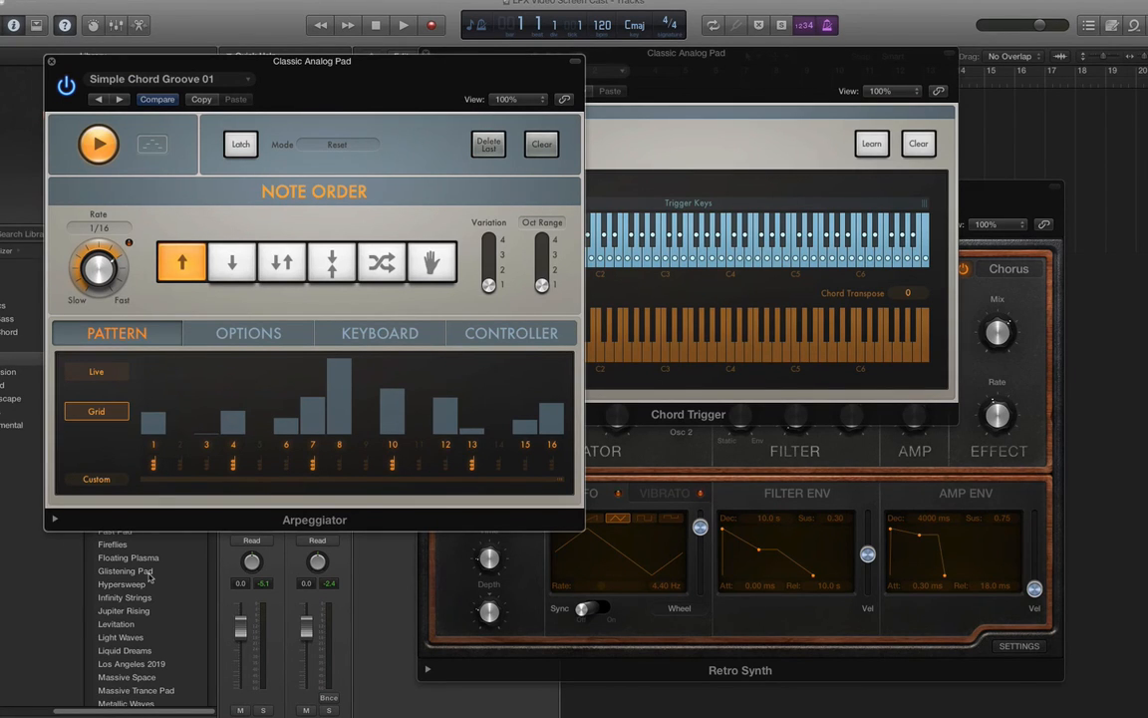
mouse_move(60, 551)
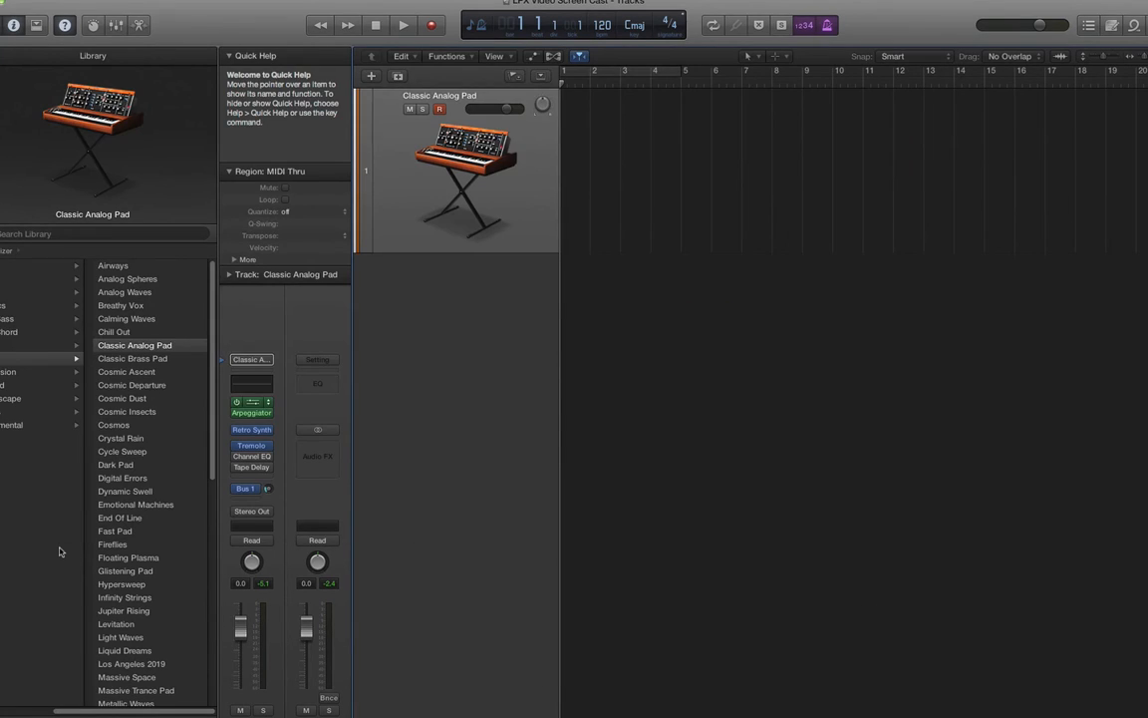
key("v")
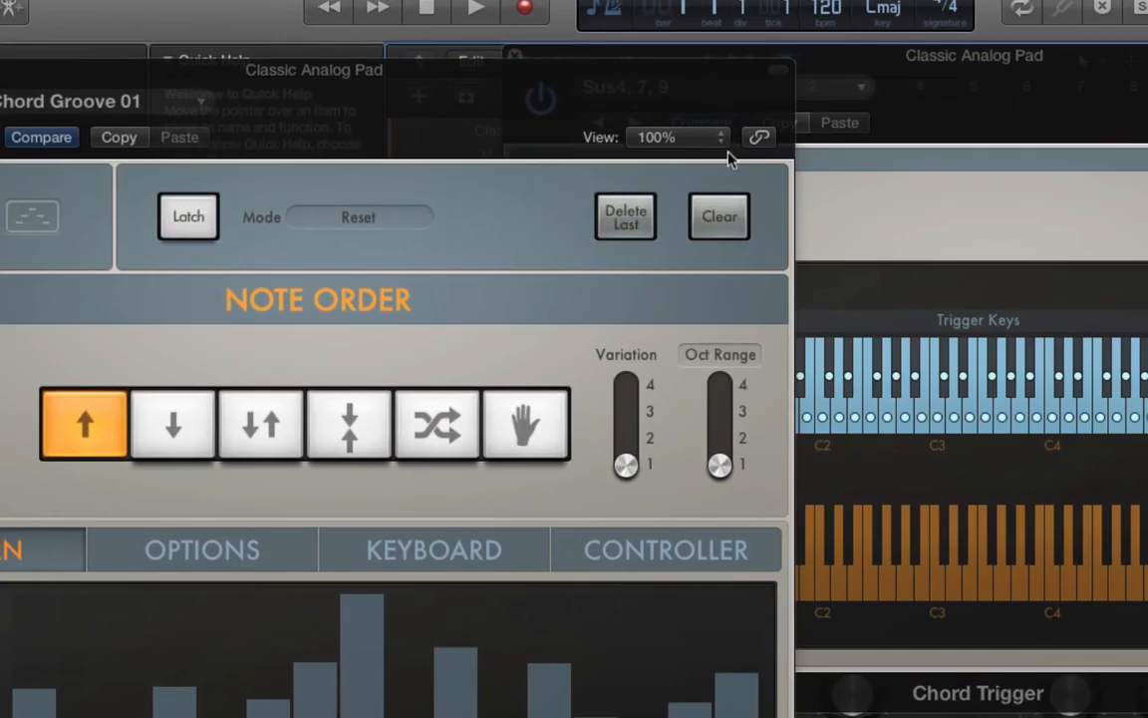
Scale the Arpeggiator window to 75% and the Chord Trigger window to 50%.
left_click(678, 135)
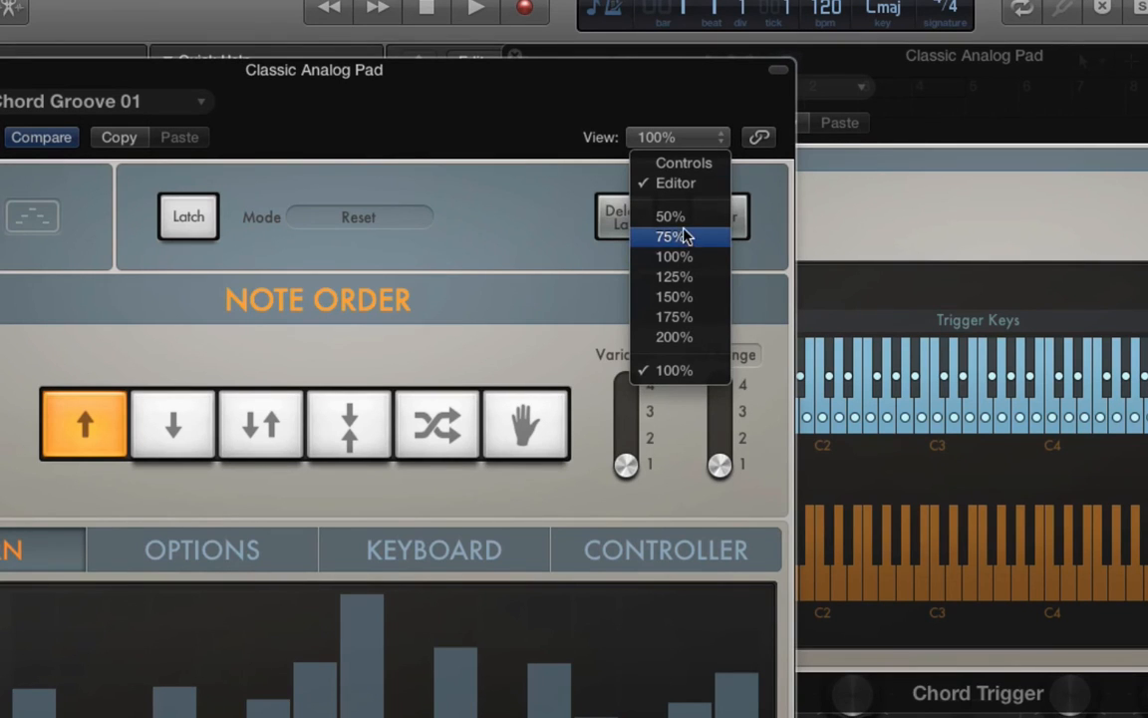
left_click(670, 235)
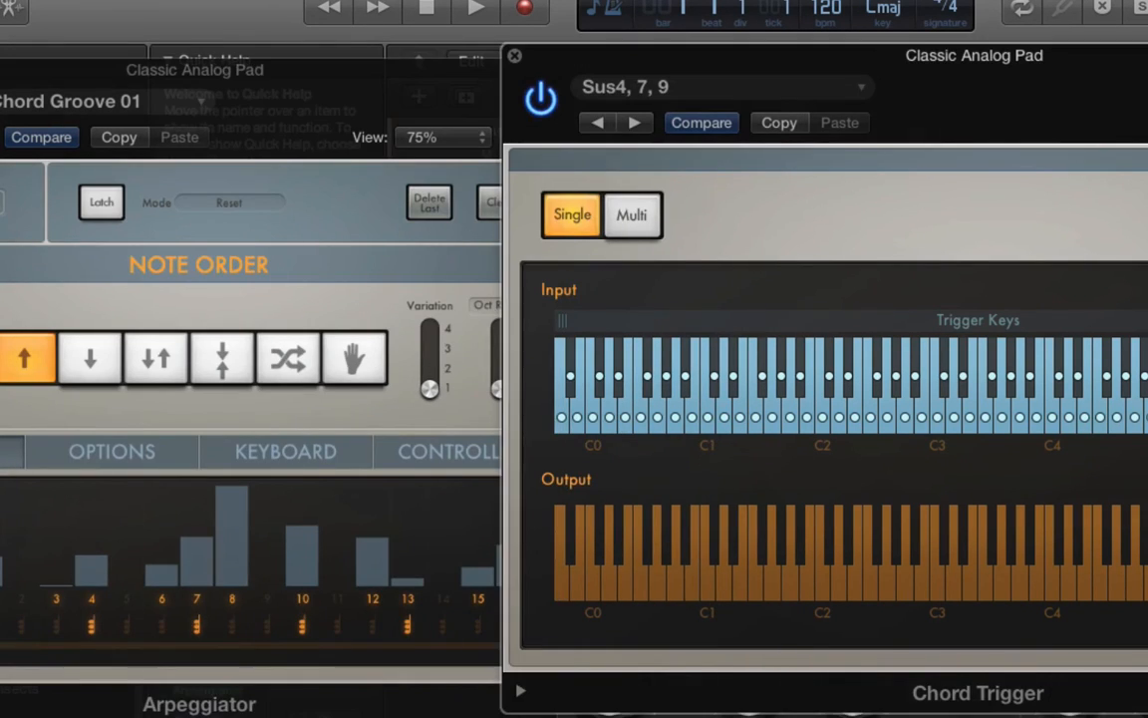
left_click(1027, 120)
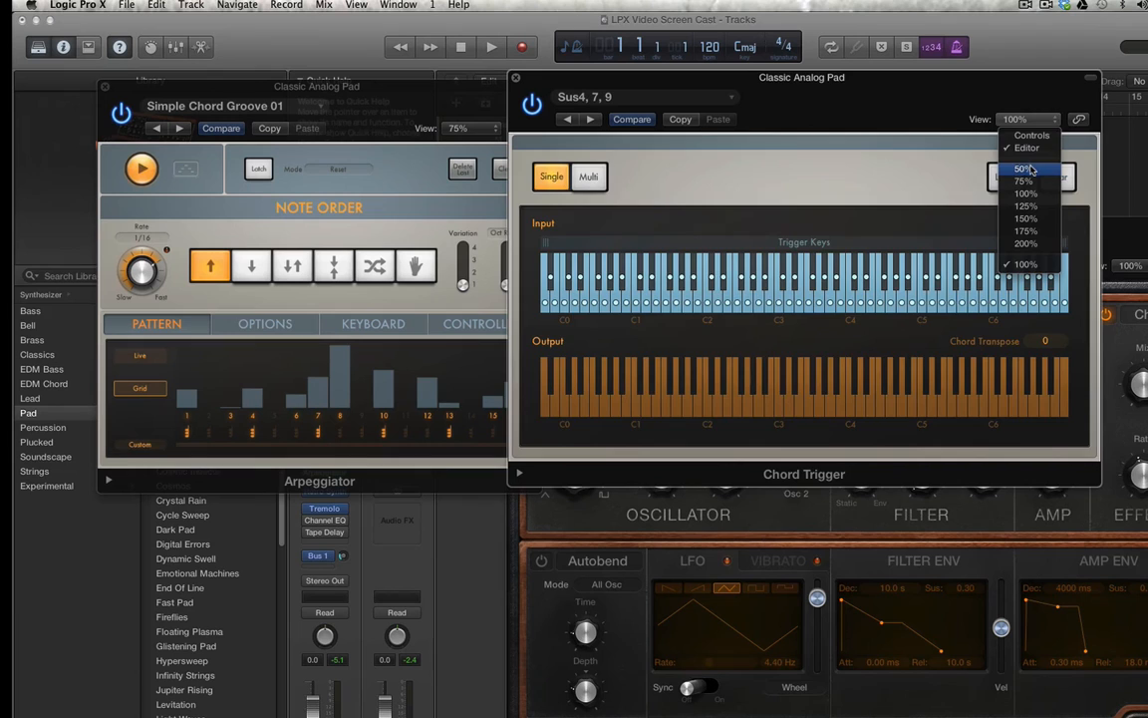
left_click(1021, 167)
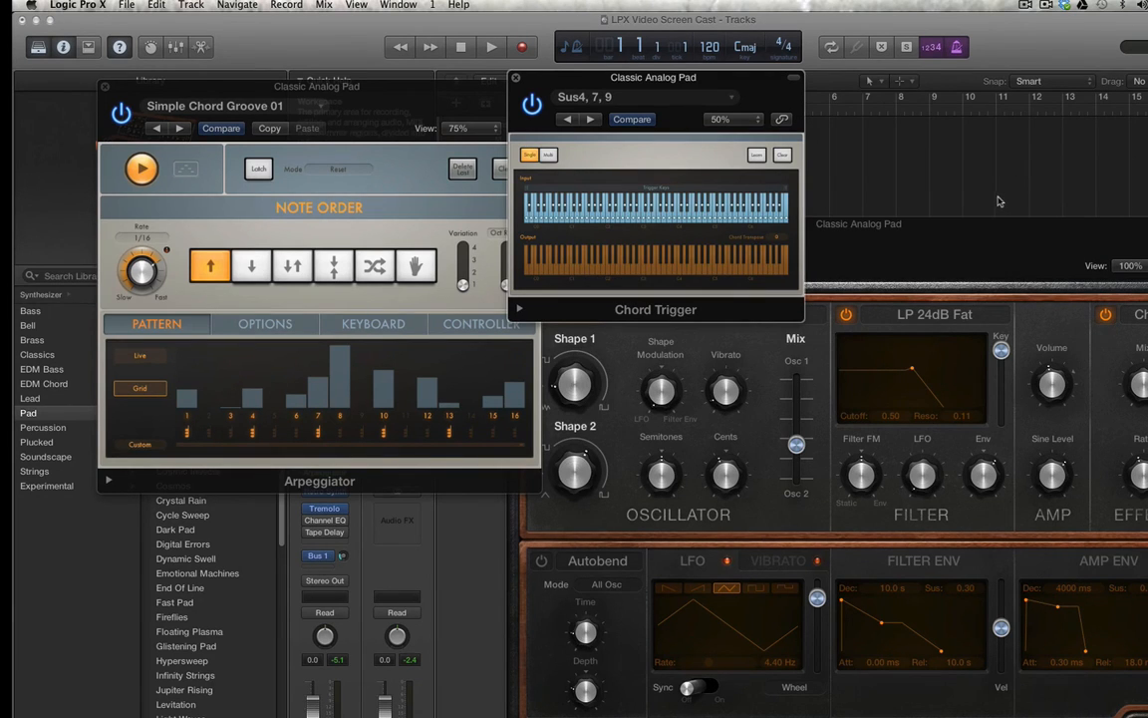